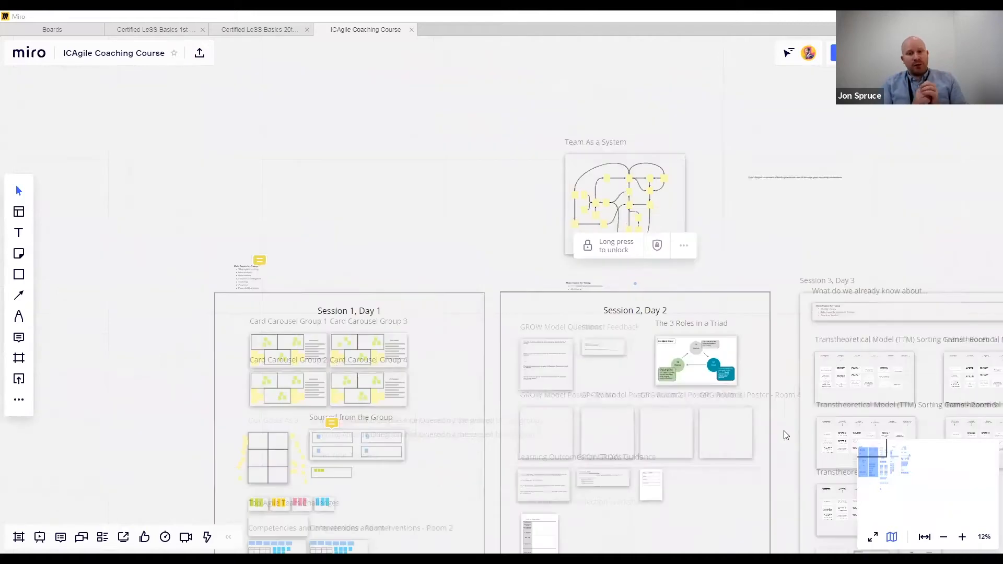
scroll(down, 3)
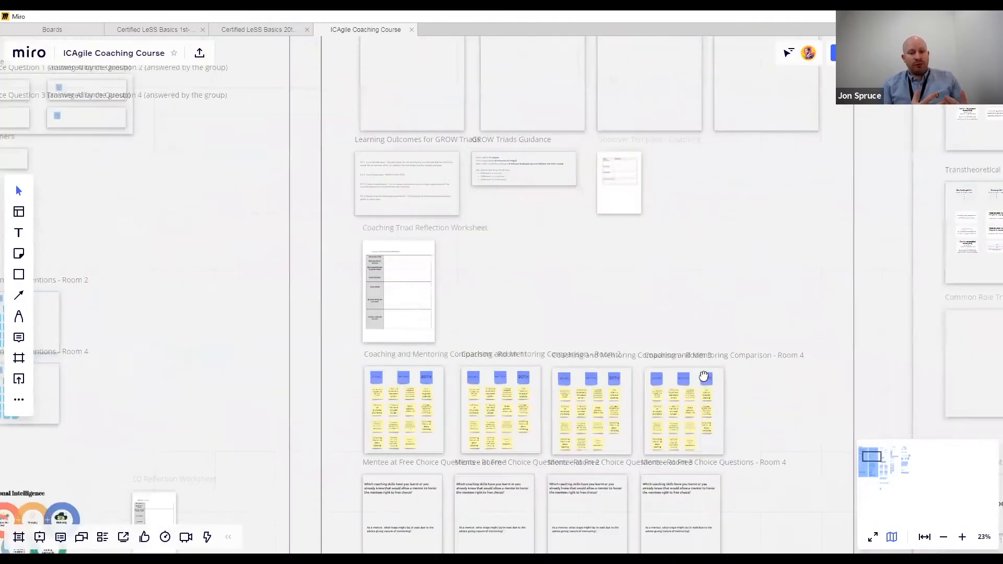
scroll(down, 3)
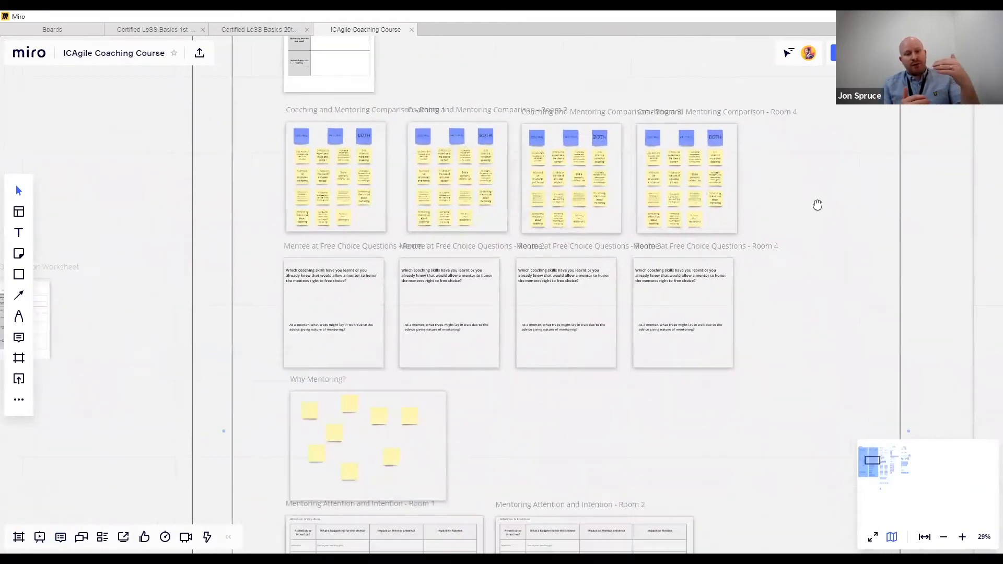
scroll(down, 3)
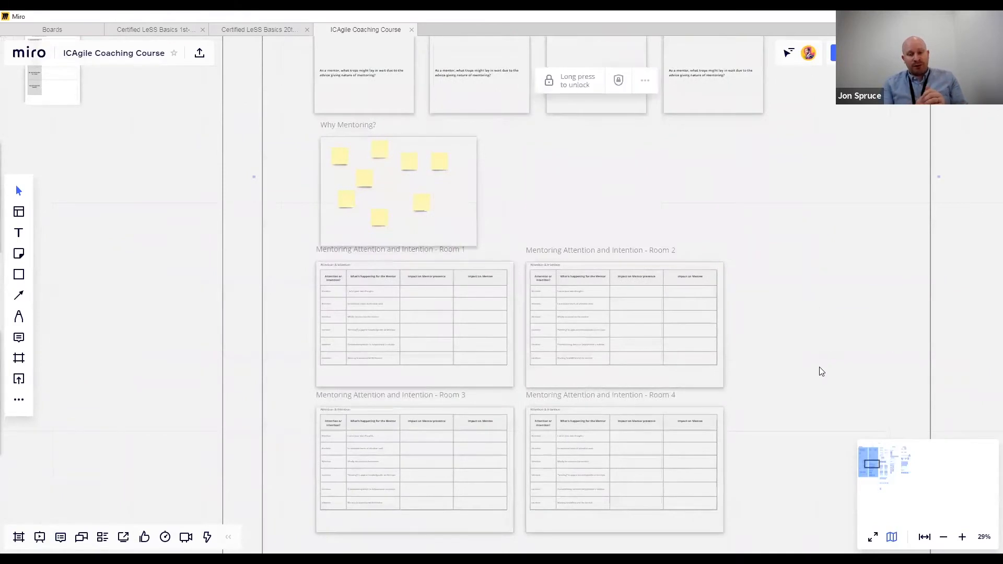
scroll(down, 3)
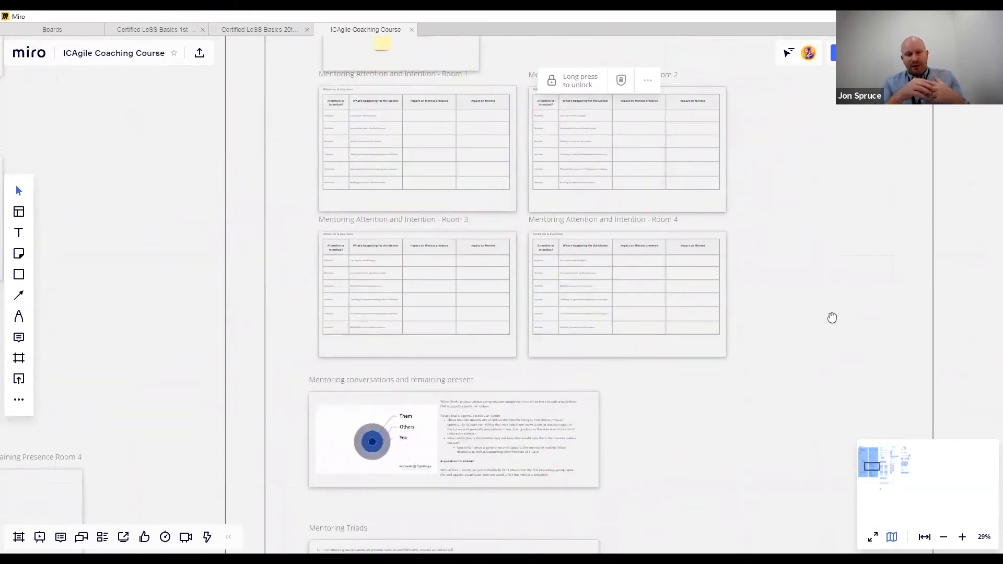
scroll(down, 3)
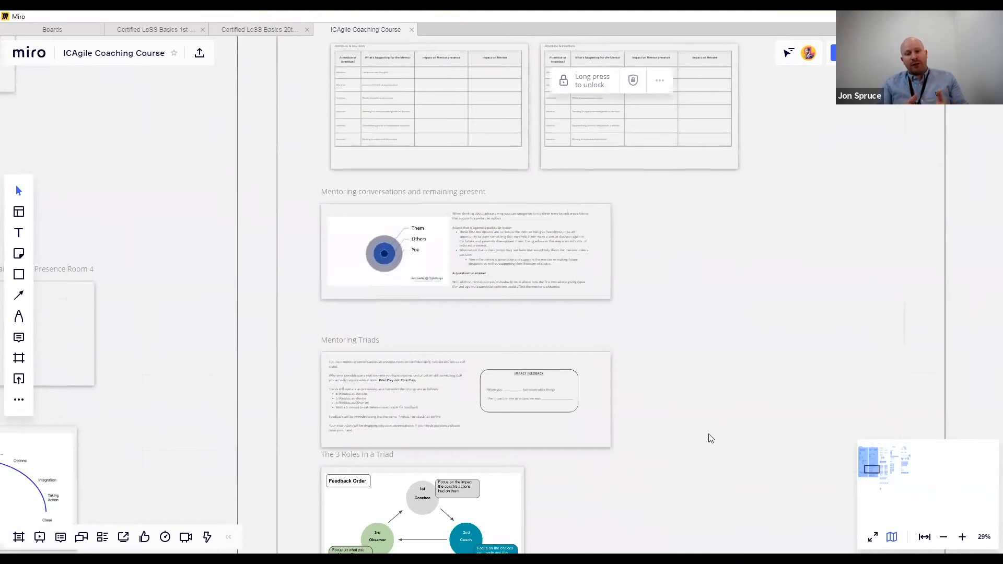
scroll(down, 3)
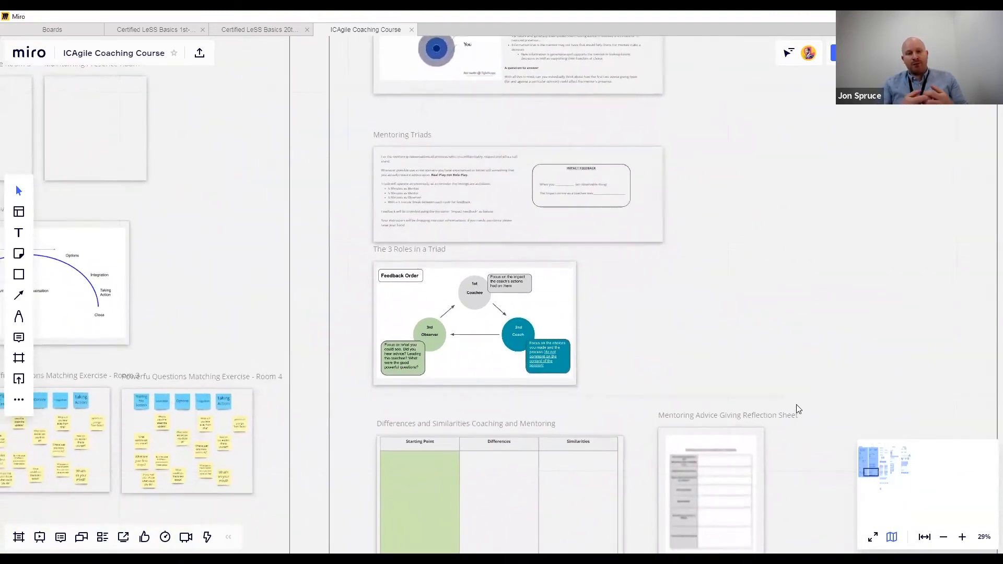
scroll(down, 3)
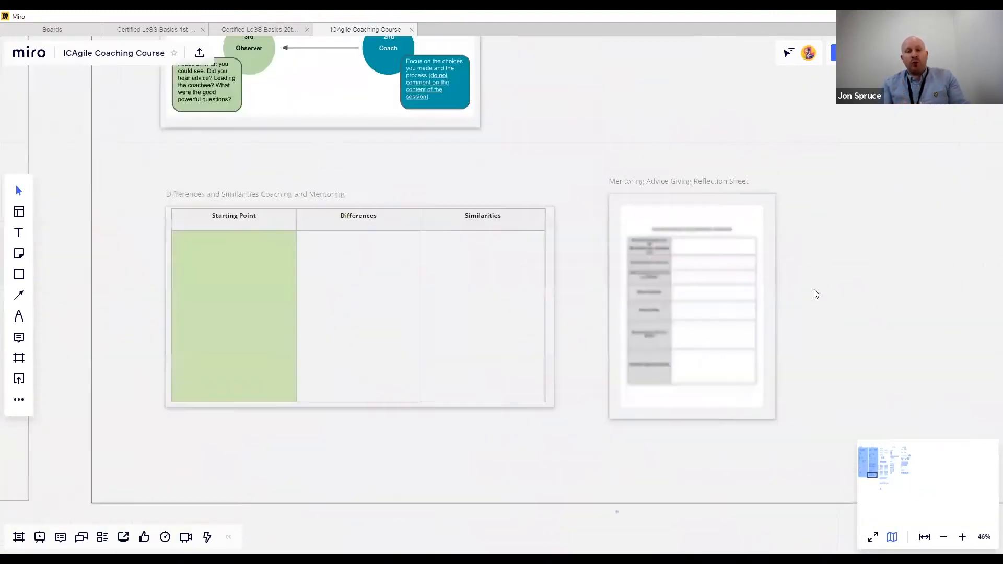